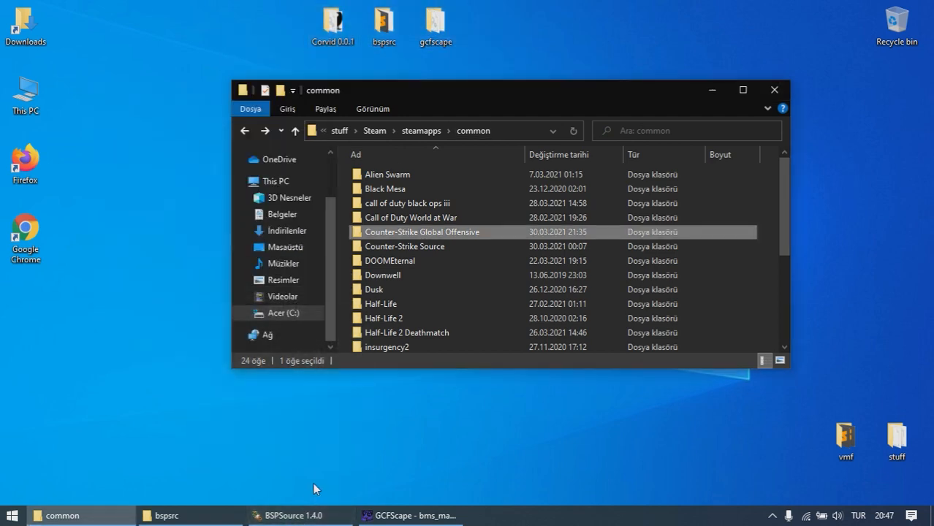
mouse_move(386, 239)
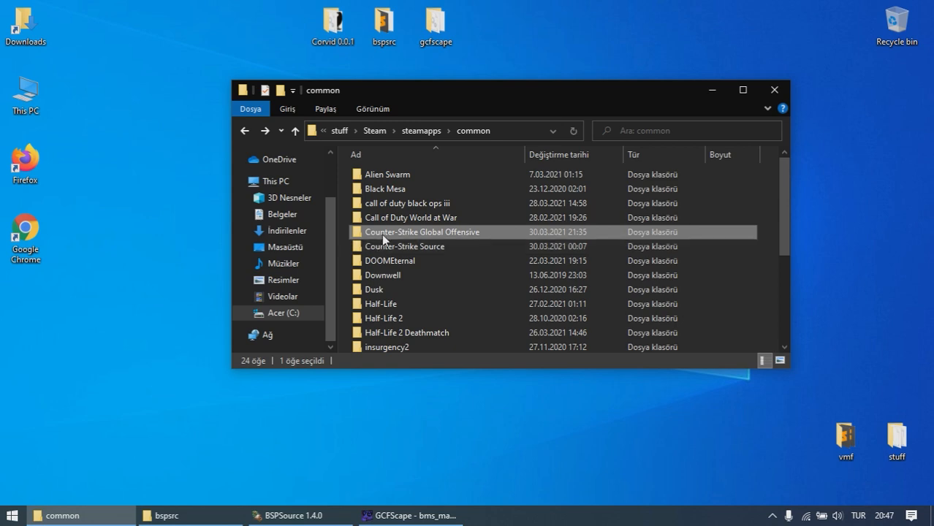
Look inside the Counter-Strike Global Offensive game folder and its csgo folder.
double_click(424, 232)
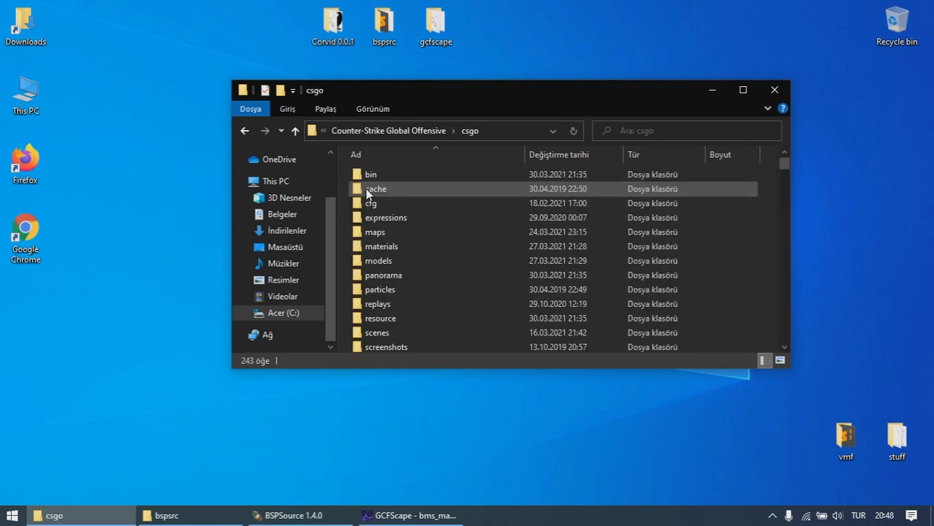
scroll(down, 3)
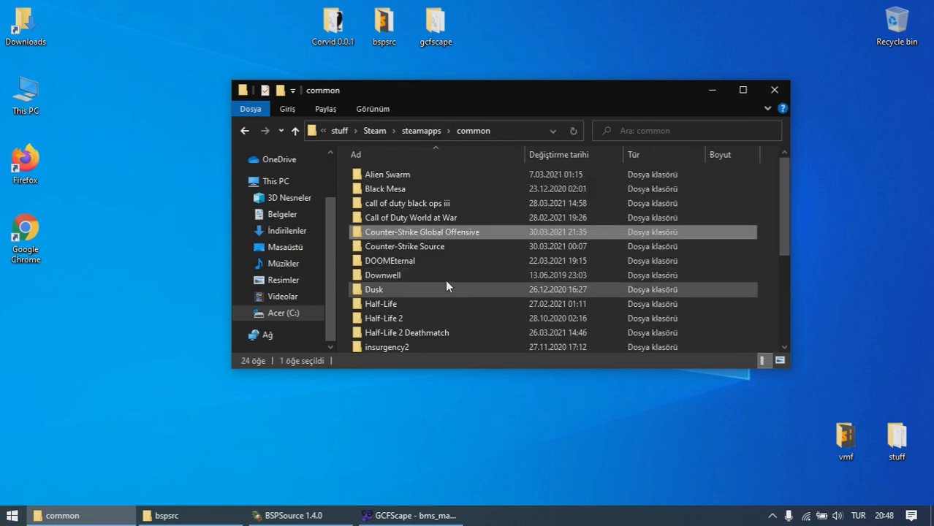
double_click(423, 232)
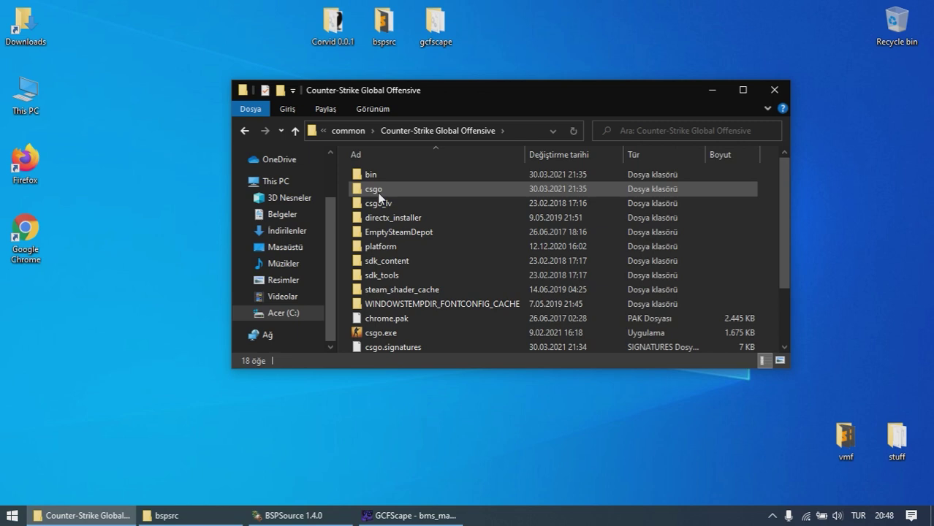
click(372, 188)
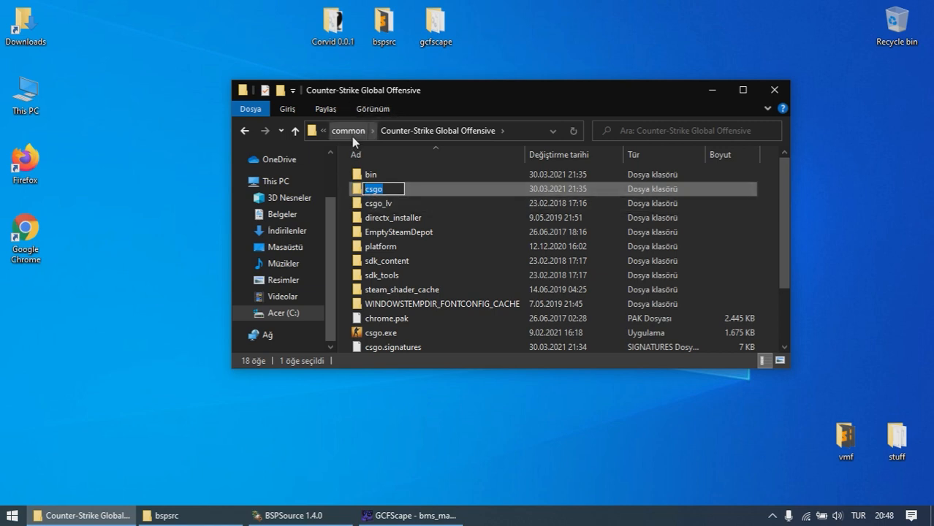
Return to common, open Black Mesa\bms and scroll to bms_maps_dir.vpk.
click(348, 130)
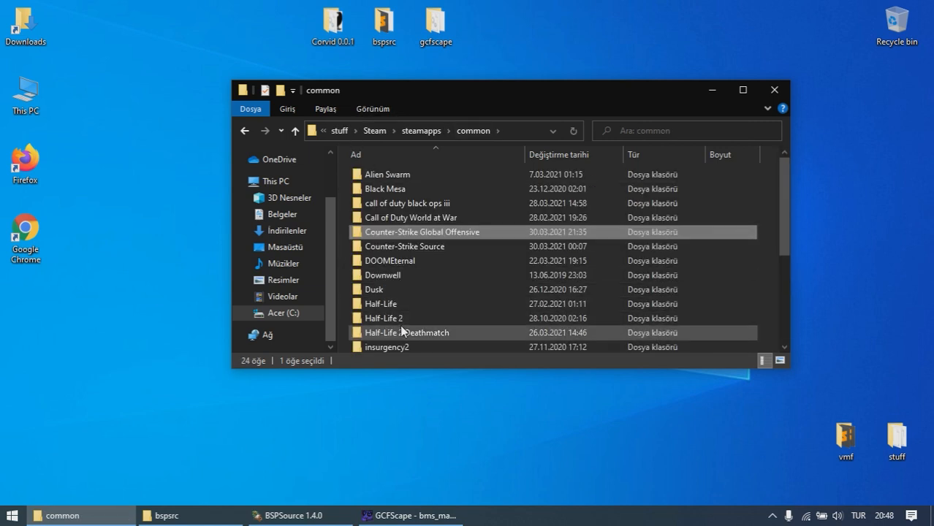
double_click(407, 333)
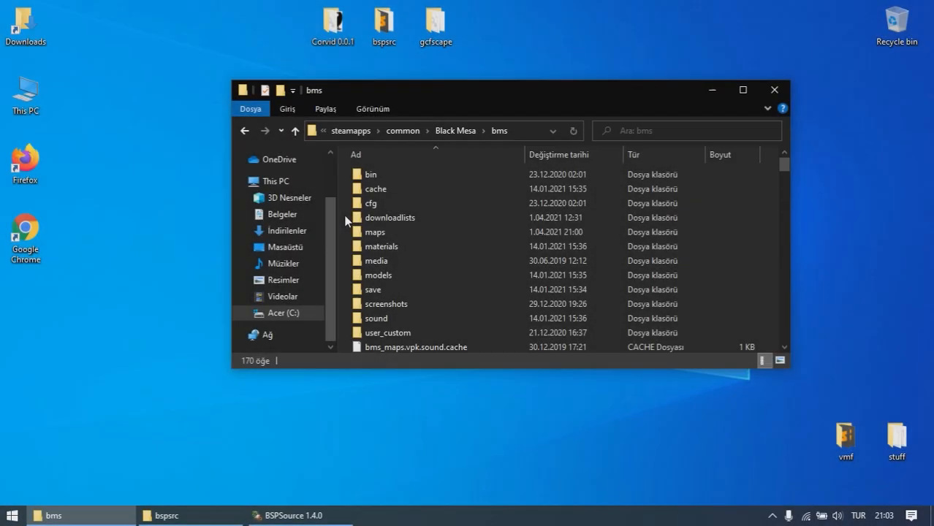
double_click(374, 231)
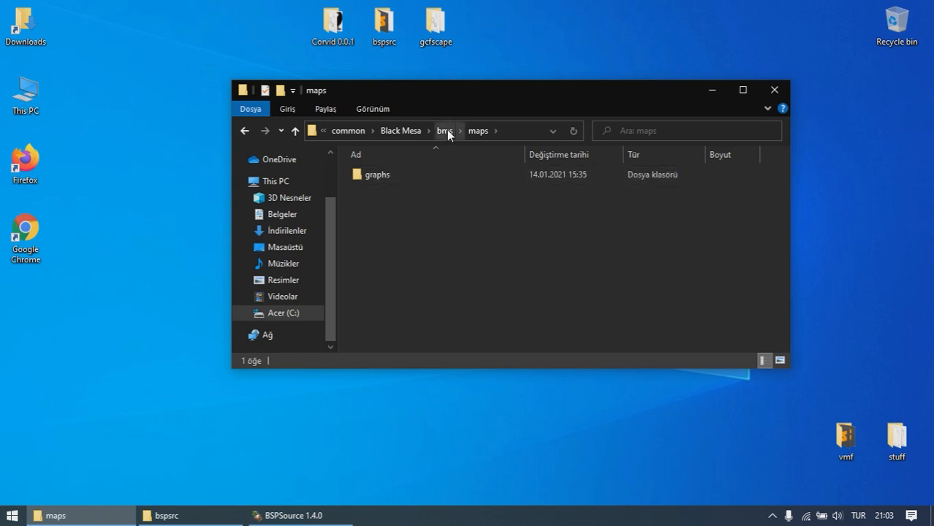
click(445, 131)
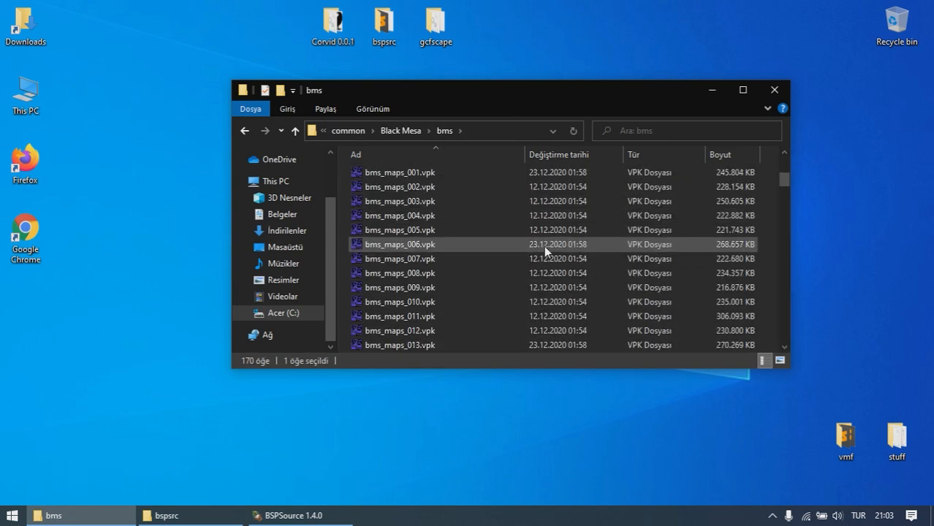
scroll(down, 3)
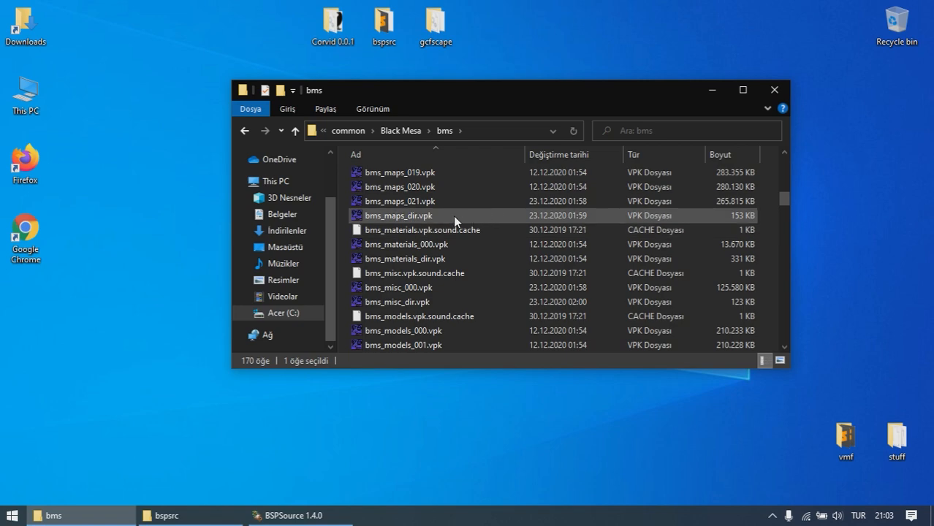
Extract a .bsp map from the maps folder of bms_maps_dir.vpk to disk.
double_click(400, 215)
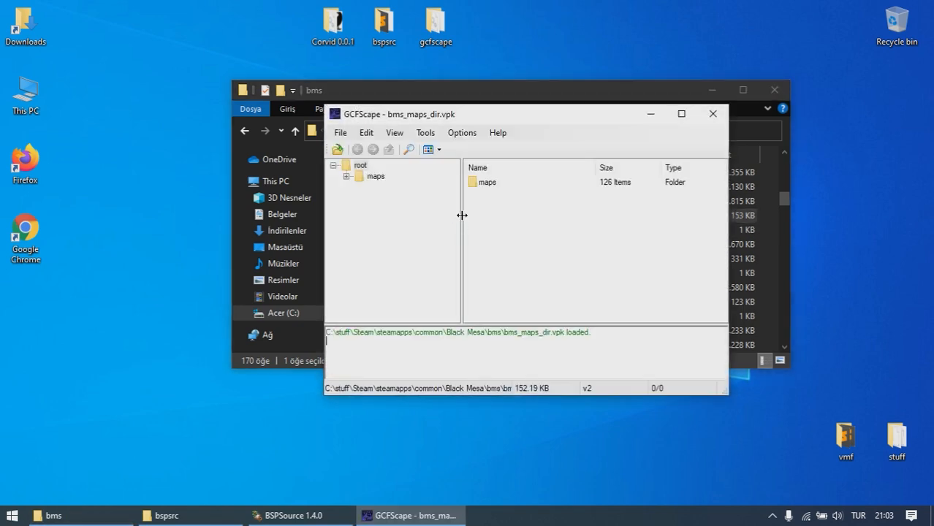
click(487, 182)
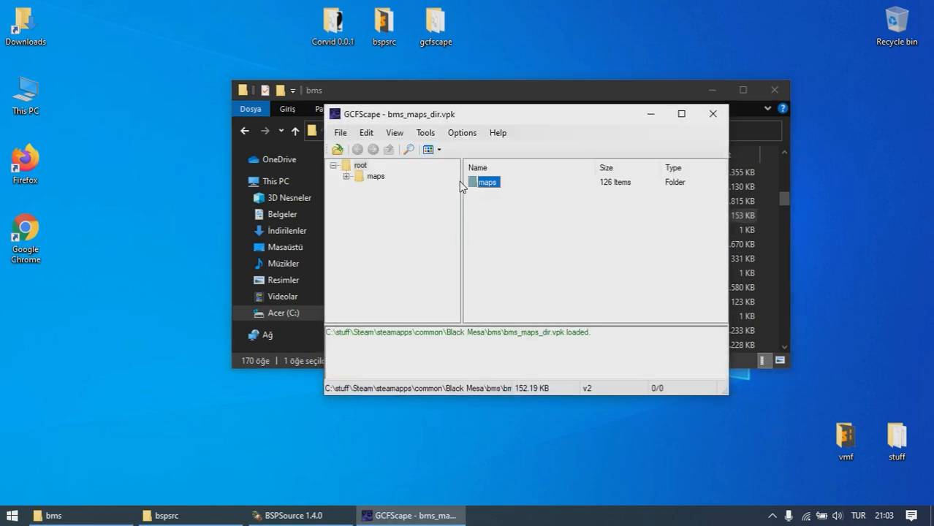
right_click(501, 228)
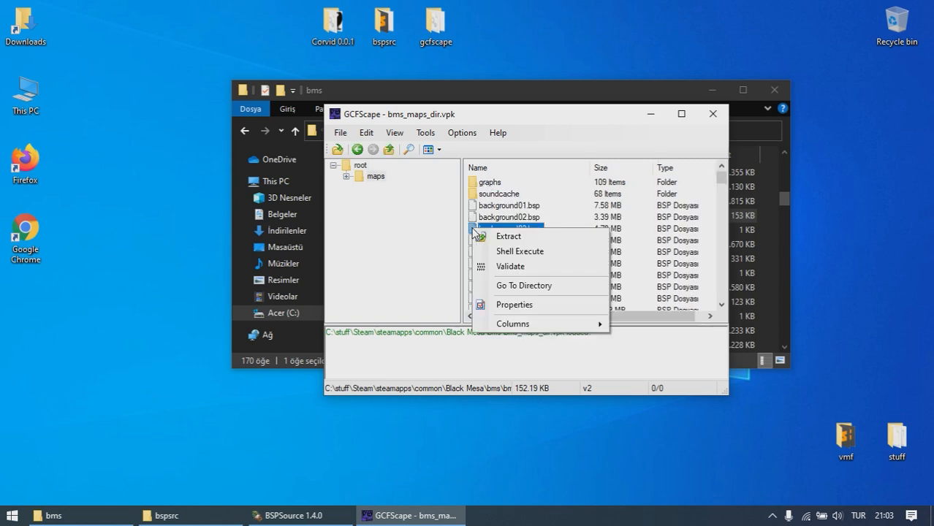
click(509, 236)
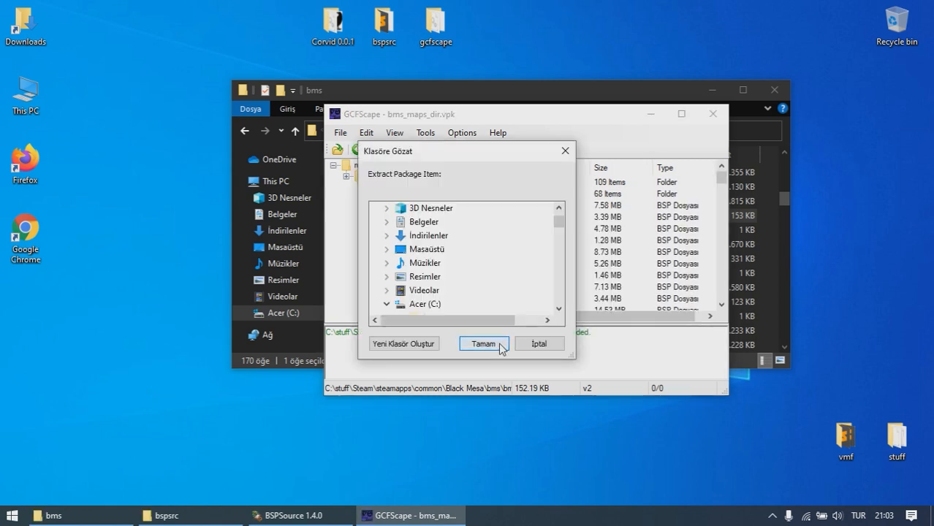
click(484, 343)
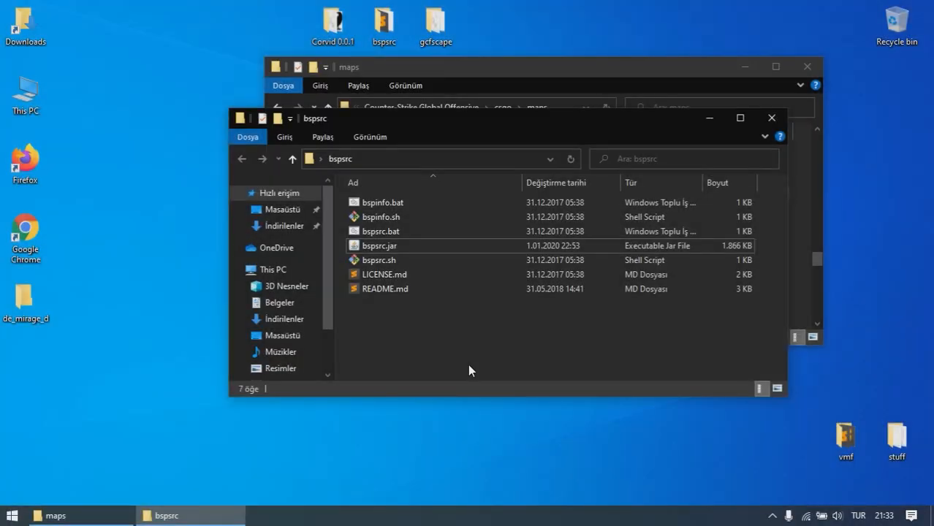
Decompile de_mirage.bsp with Extract embedded files on, saving desktop de_mirage_d.vmf.
click(378, 245)
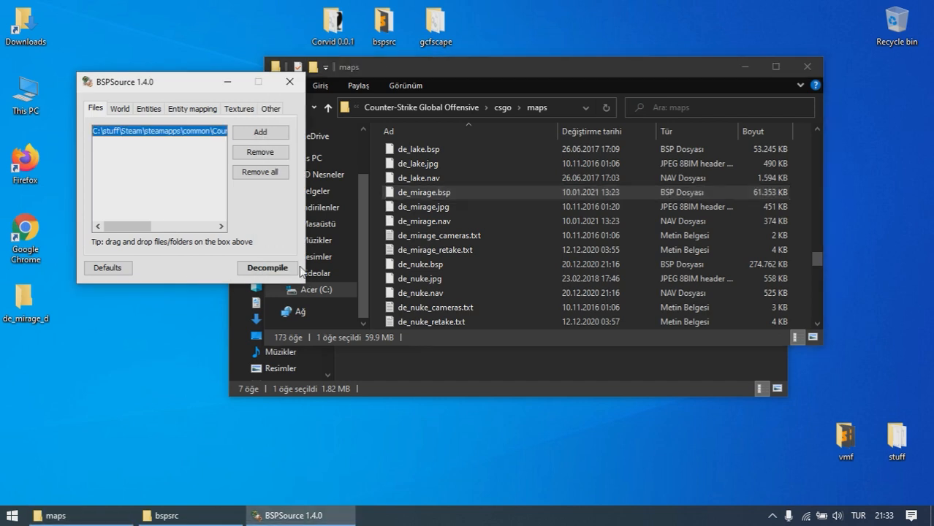
mouse_move(273, 260)
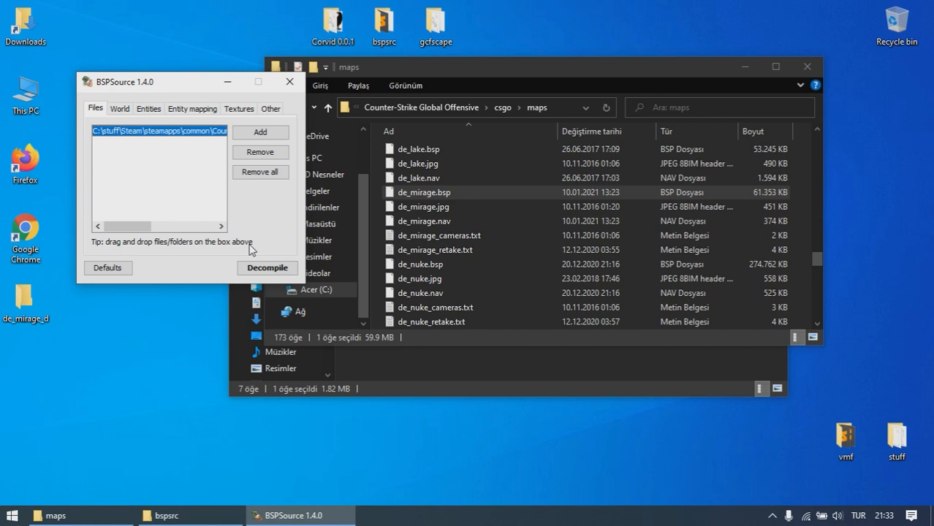
mouse_move(256, 248)
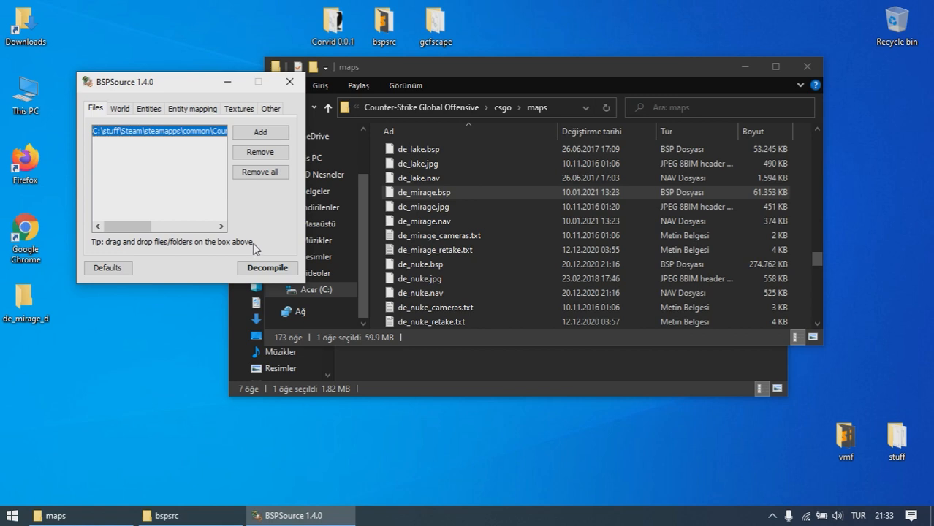
click(270, 108)
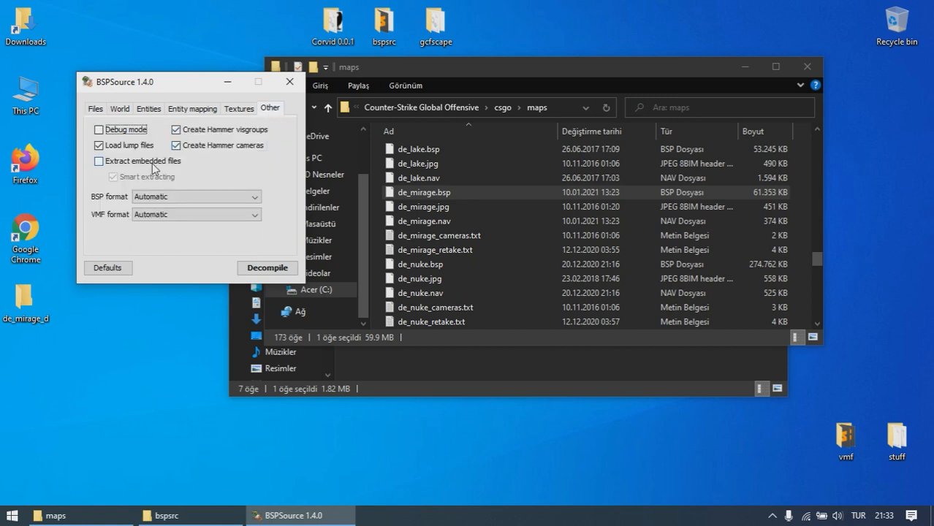
click(98, 161)
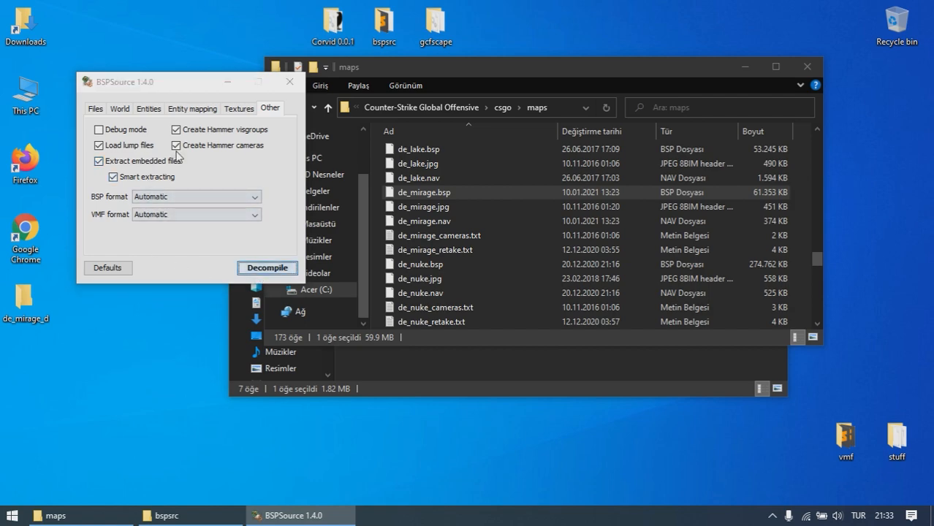
click(266, 268)
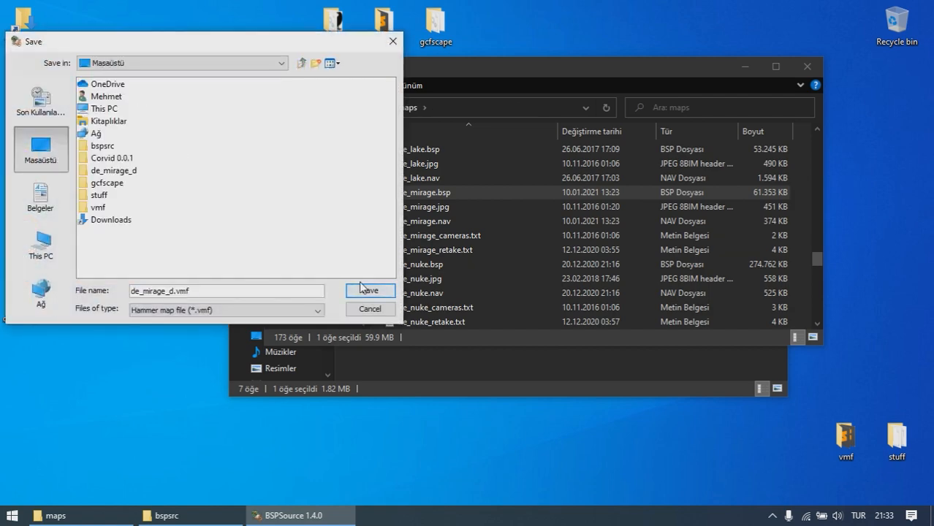
click(370, 290)
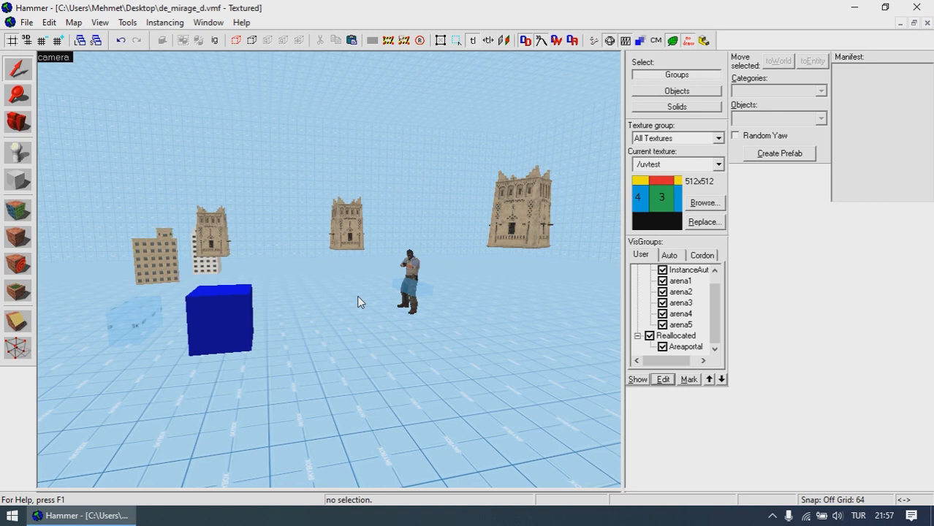
mouse_move(380, 305)
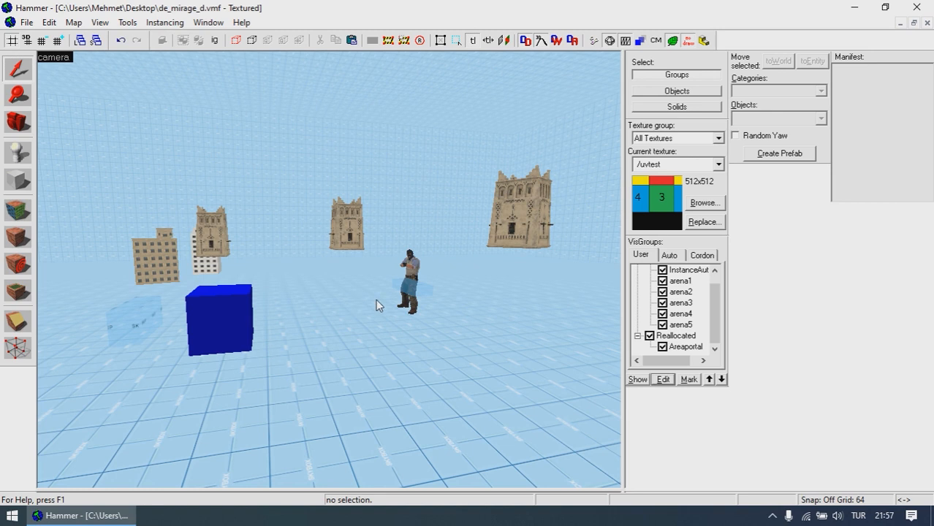
mouse_move(328, 270)
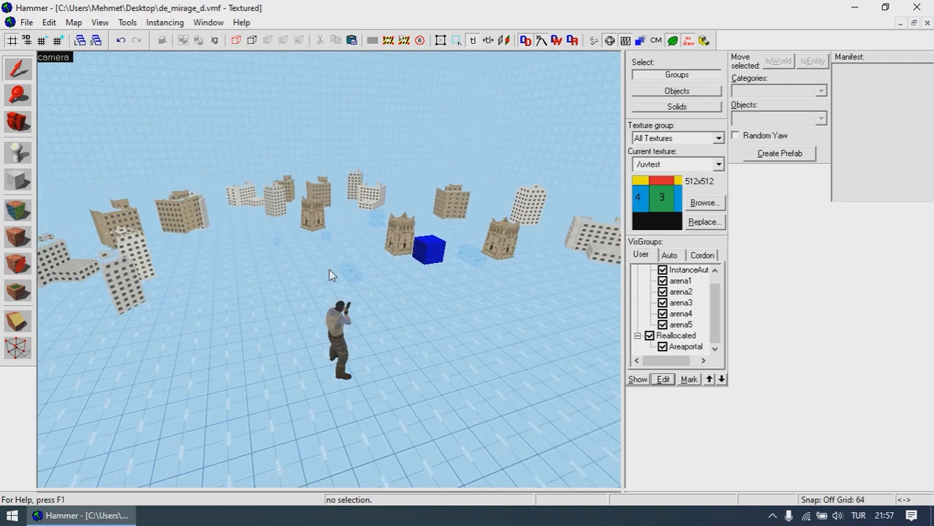
mouse_move(497, 265)
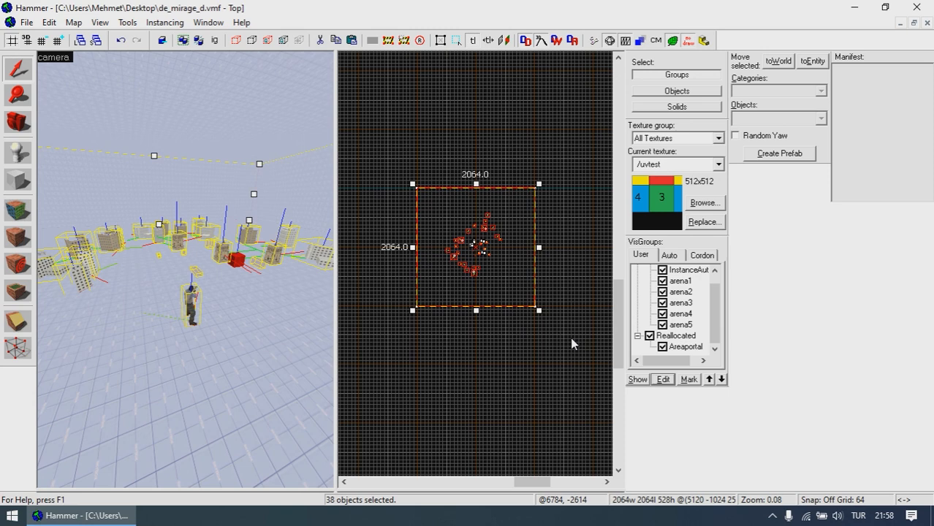
Create a new visgroup named 3dskybox from the selected objects' properties.
right_click(505, 259)
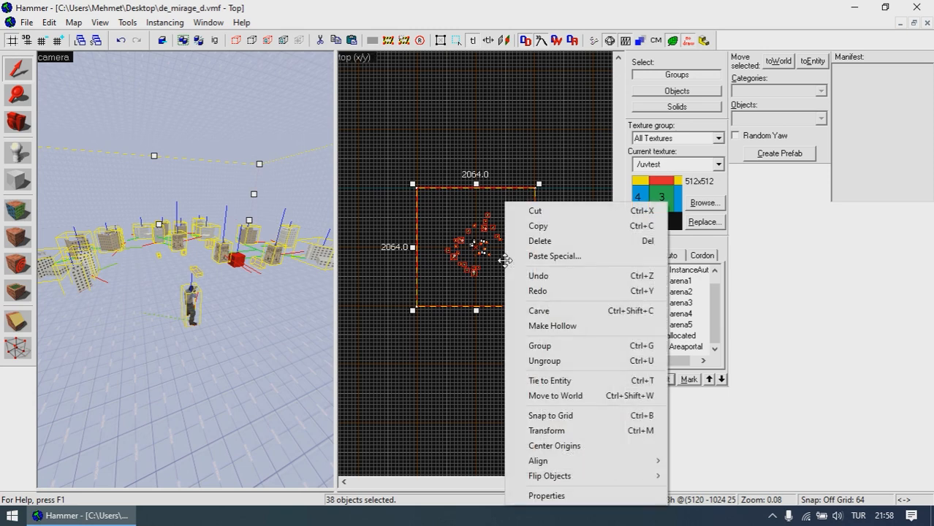
click(546, 496)
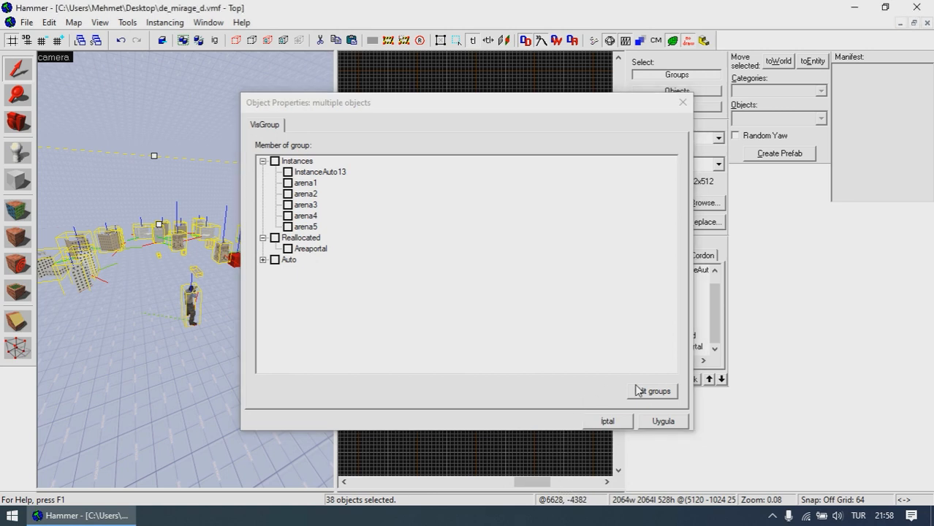
click(653, 391)
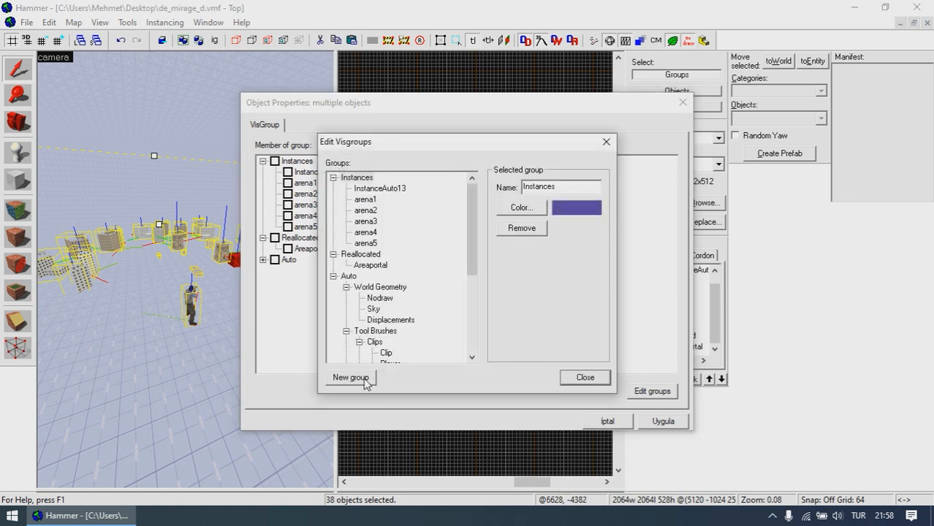
click(350, 378)
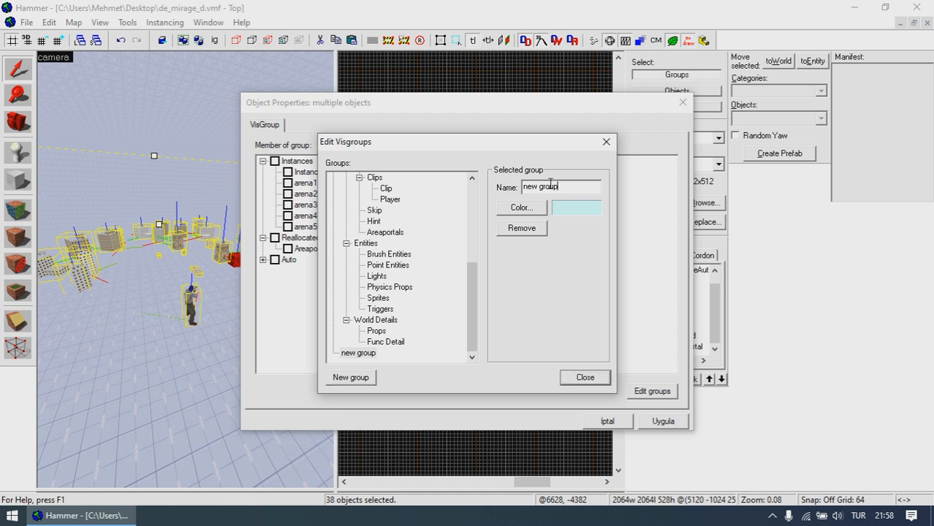
text(3dskybox)
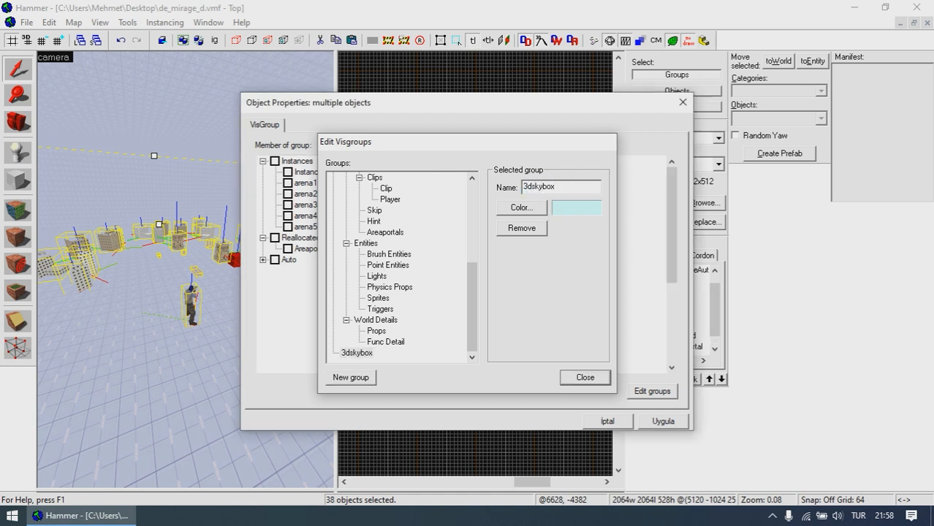
click(585, 377)
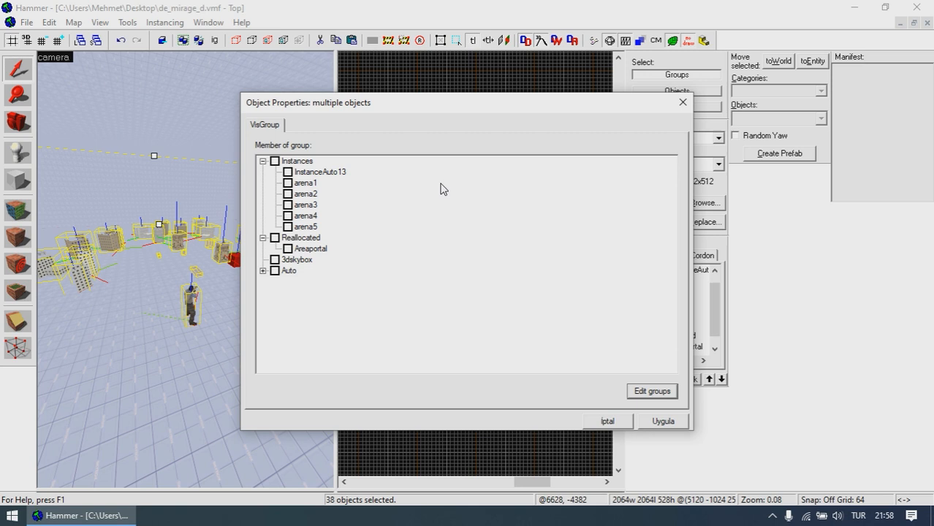
mouse_move(442, 196)
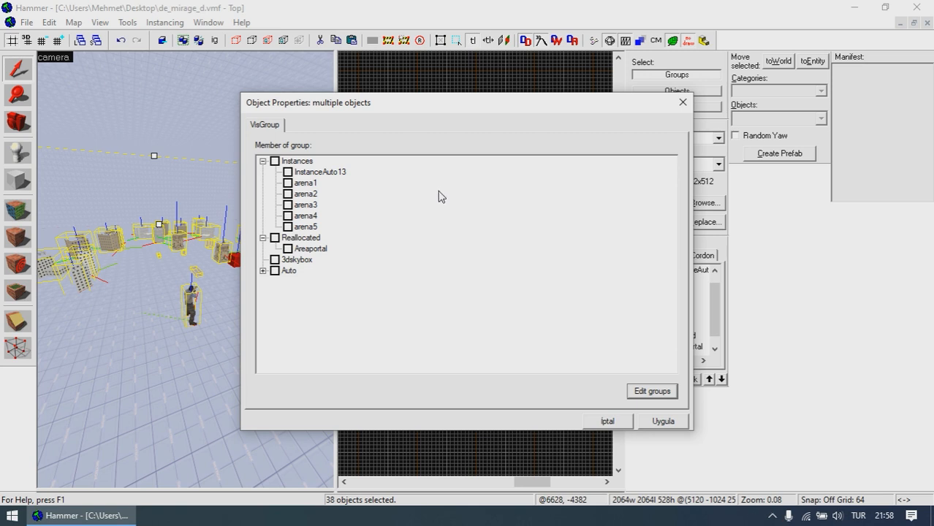
mouse_move(302, 304)
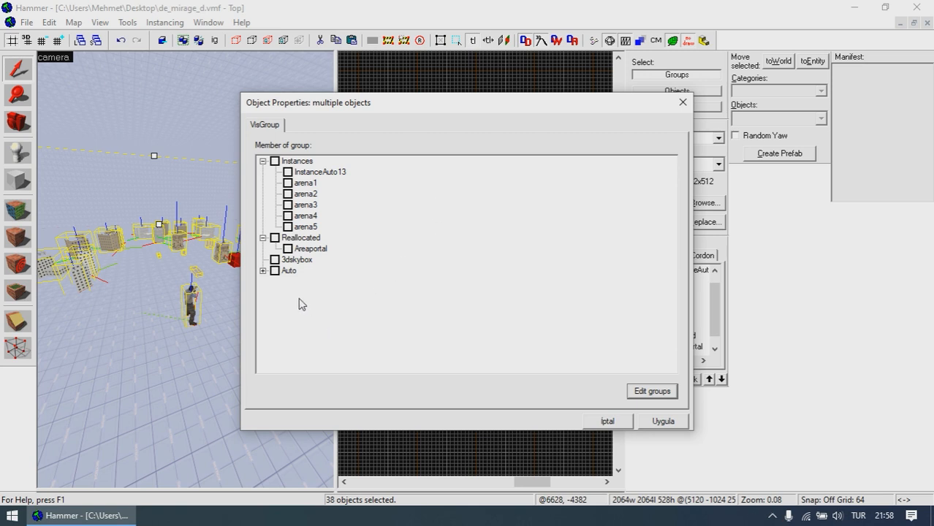
Add the 38 selected objects to the 3dskybox group, apply, and save the map.
click(274, 260)
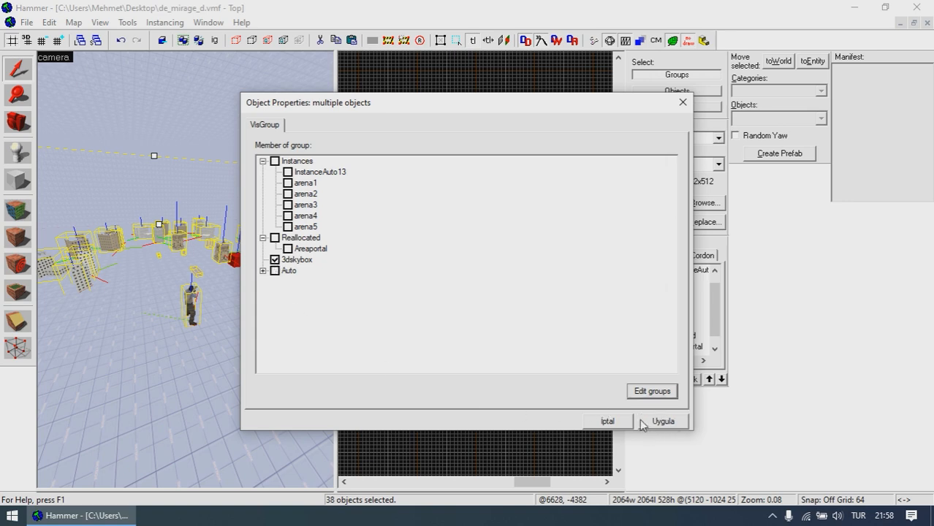
click(662, 421)
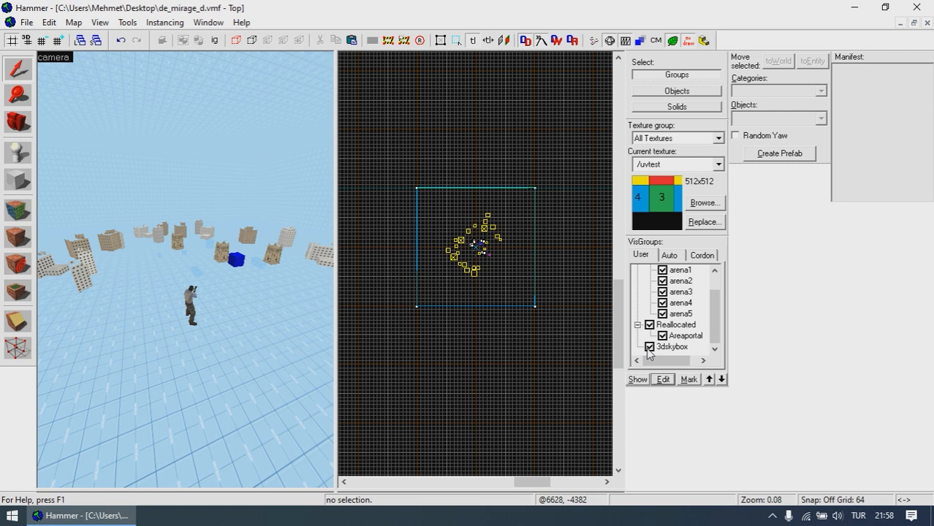
click(24, 22)
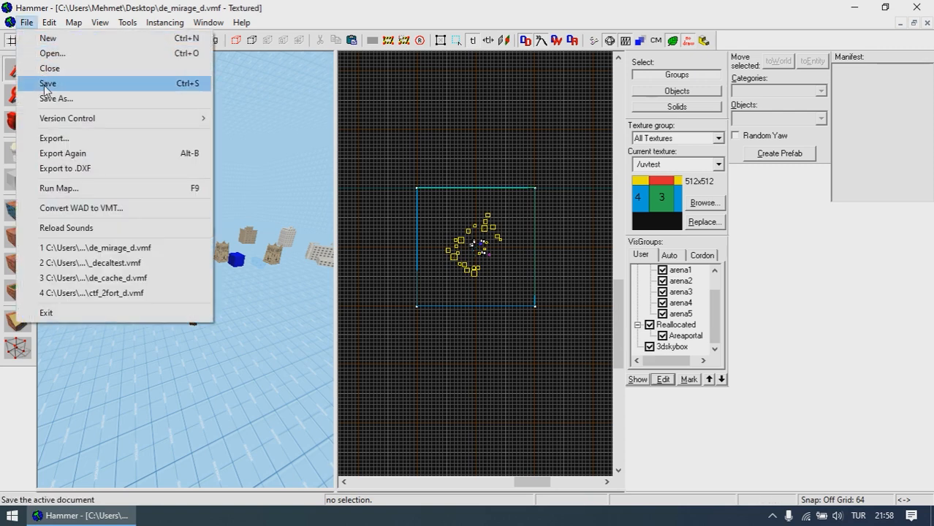
click(48, 83)
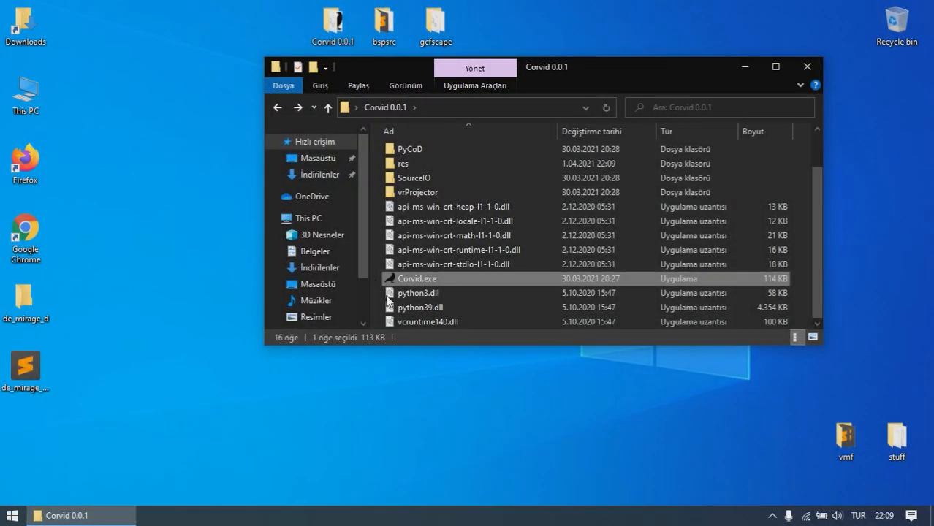
mouse_move(445, 282)
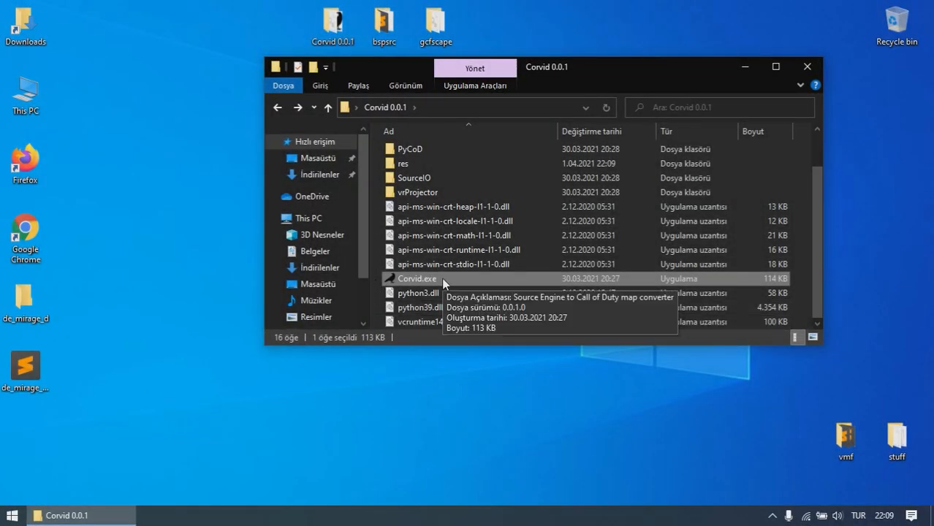
Launch Corvid.exe from the Corvid 0.0.1 folder and dismiss the Steam directory warning.
double_click(417, 278)
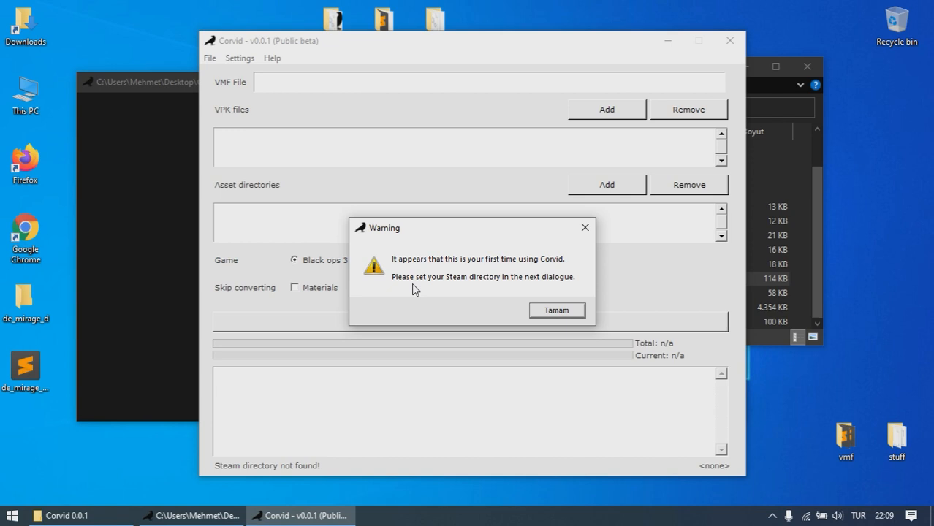
mouse_move(556, 311)
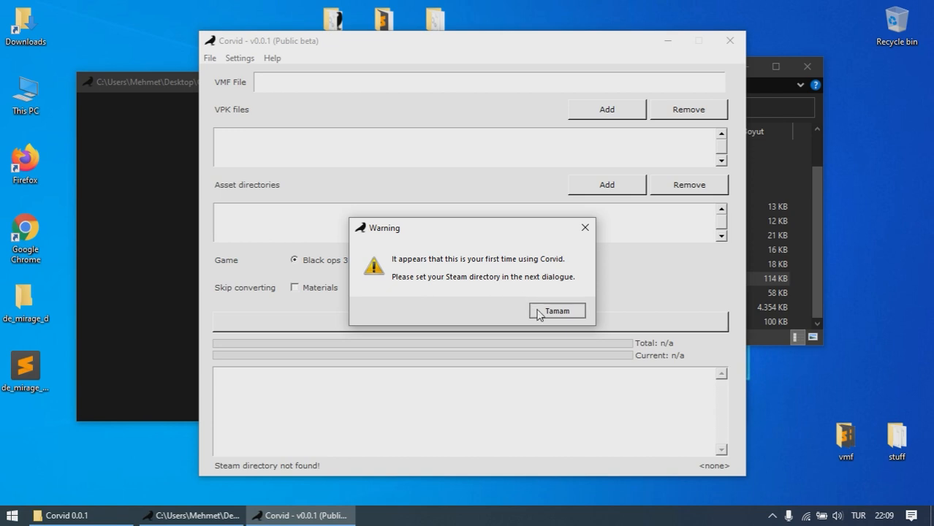
click(557, 310)
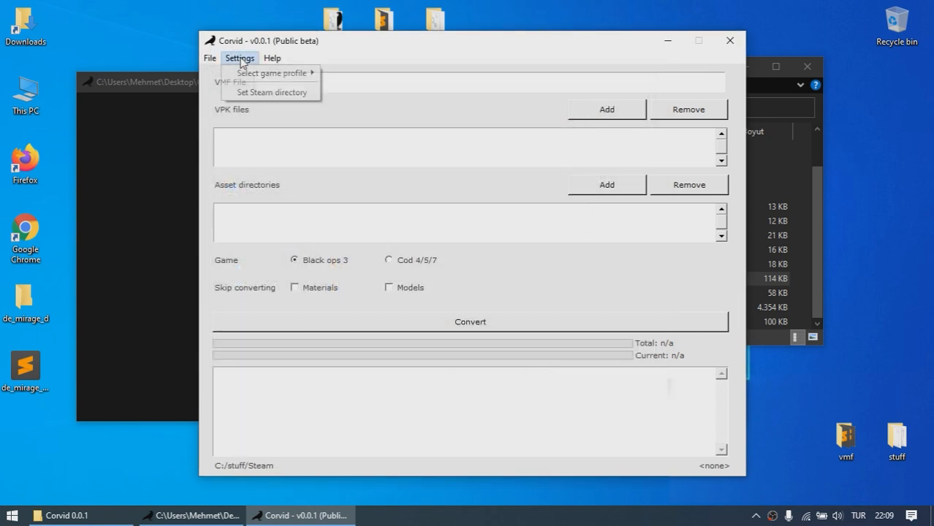
mouse_move(271, 92)
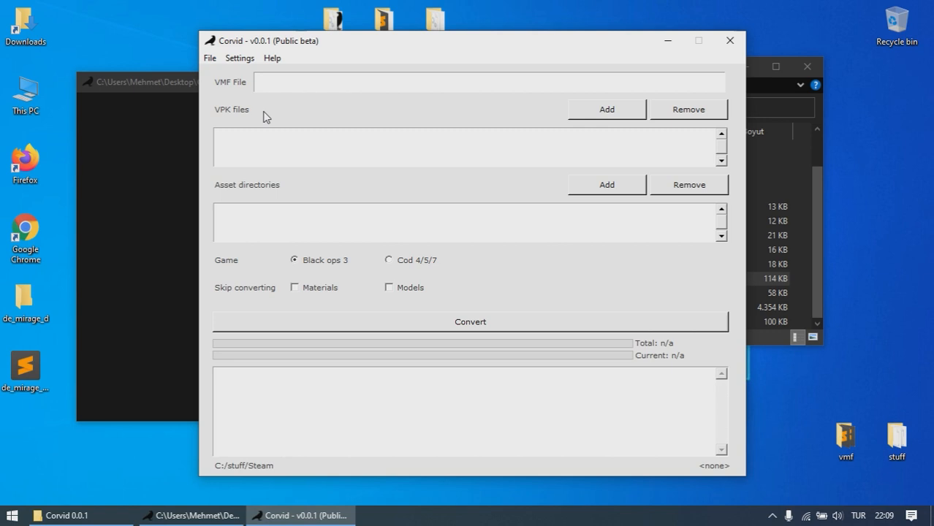
Set Corvid's game profile to Counter-Strike: Global Offensive under Settings.
click(240, 58)
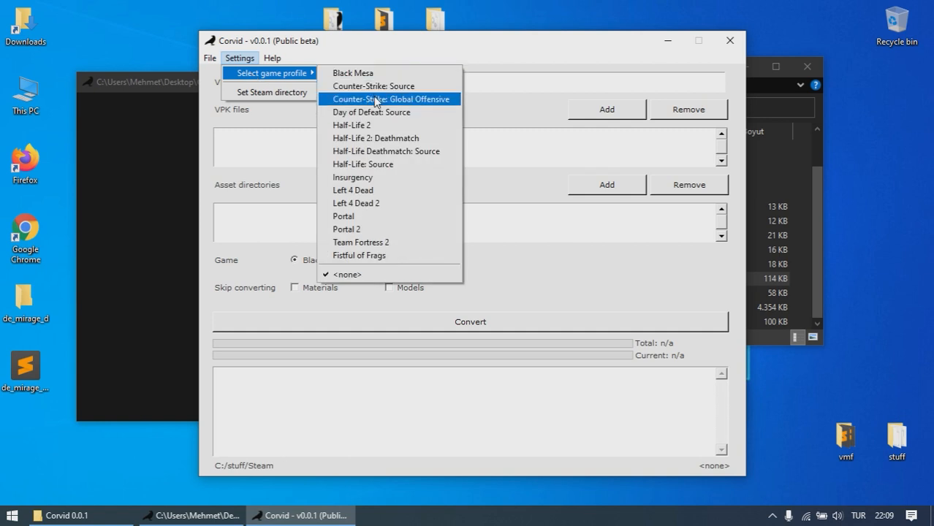
click(390, 98)
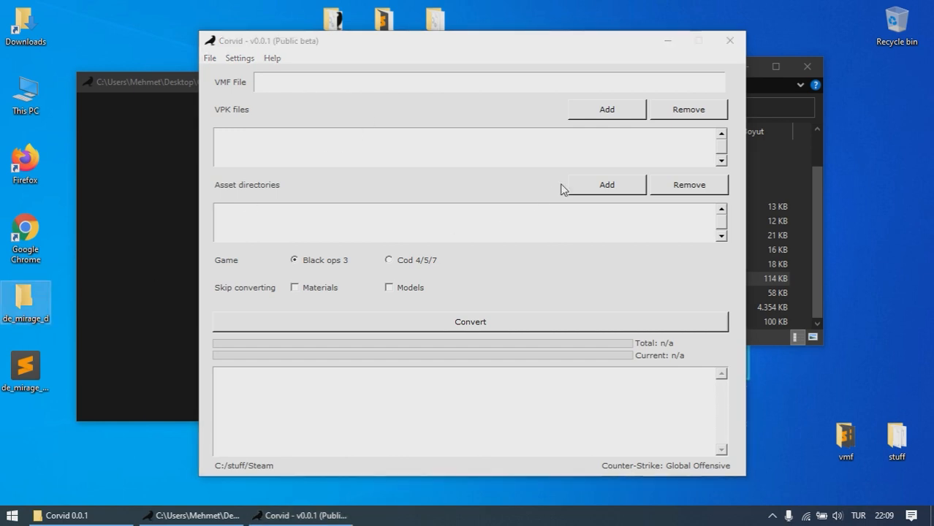
Add the desktop de_mirage_d folder as an asset directory and load de_mirage_d.vmf.
click(607, 184)
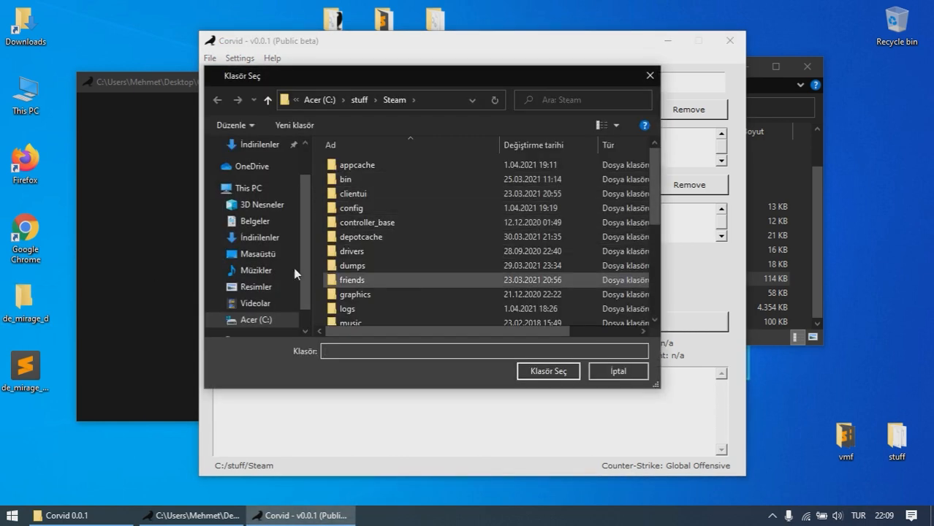
click(258, 254)
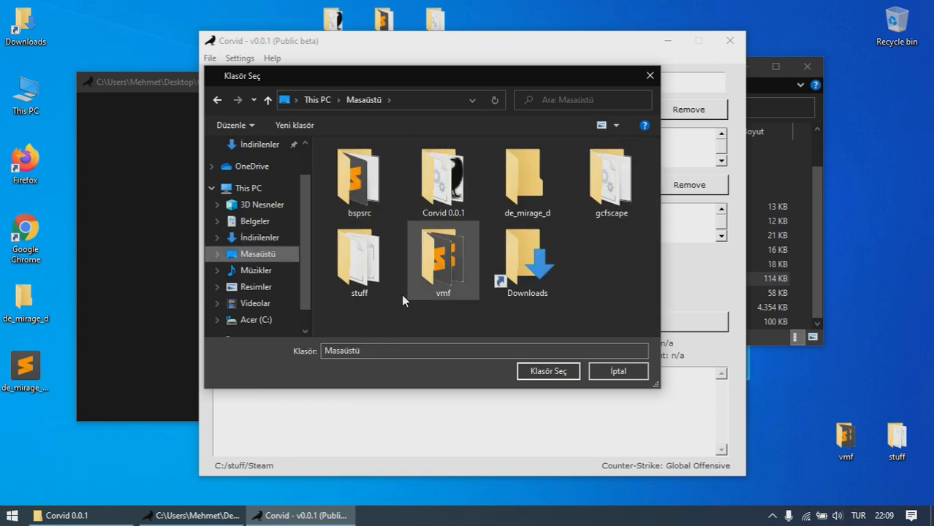
double_click(526, 176)
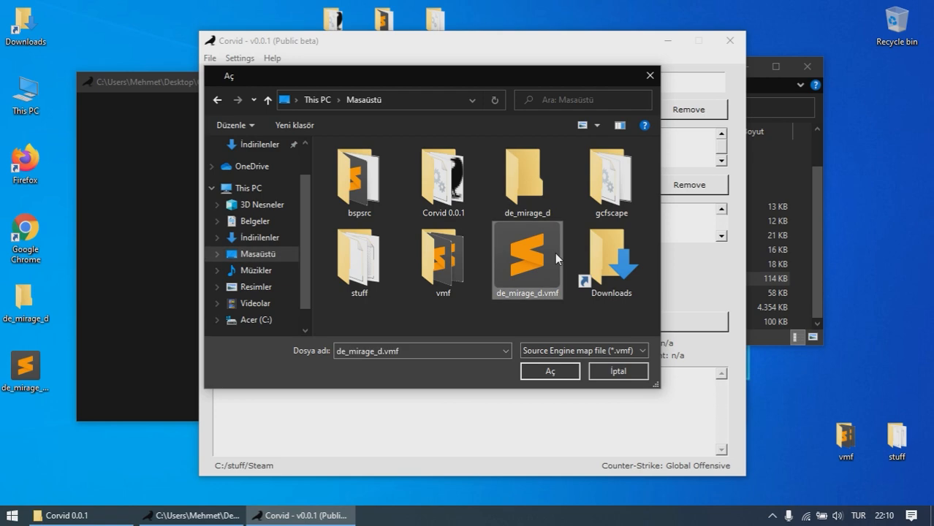
click(549, 370)
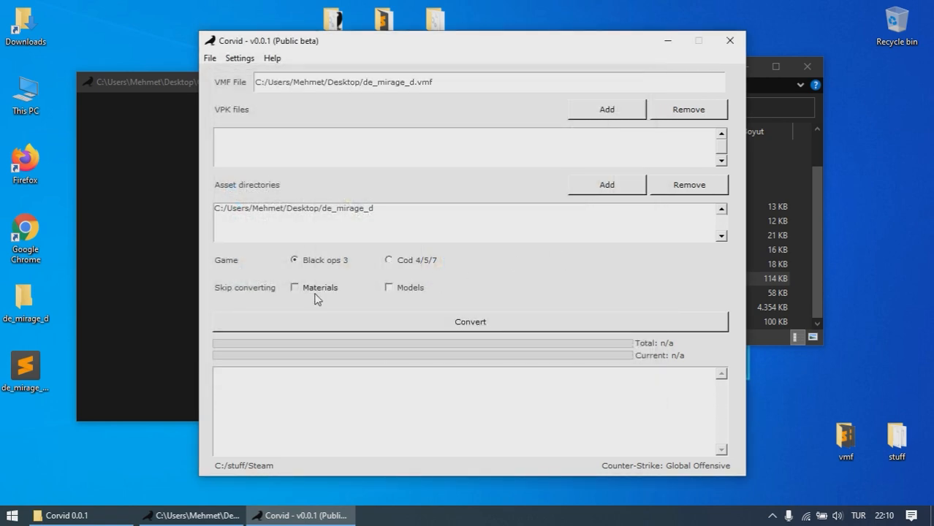
Toggle the Models skip and target game options, then convert Mirage to the Desktop.
click(389, 288)
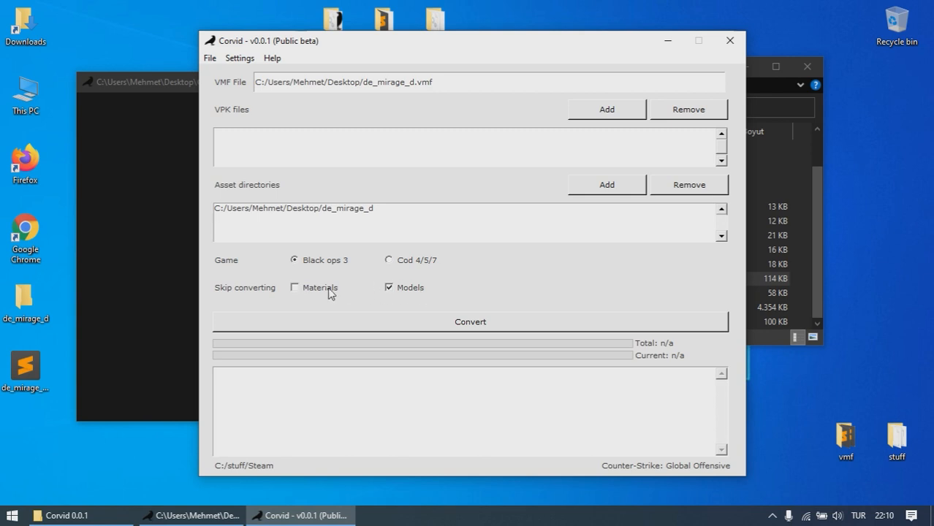
click(389, 287)
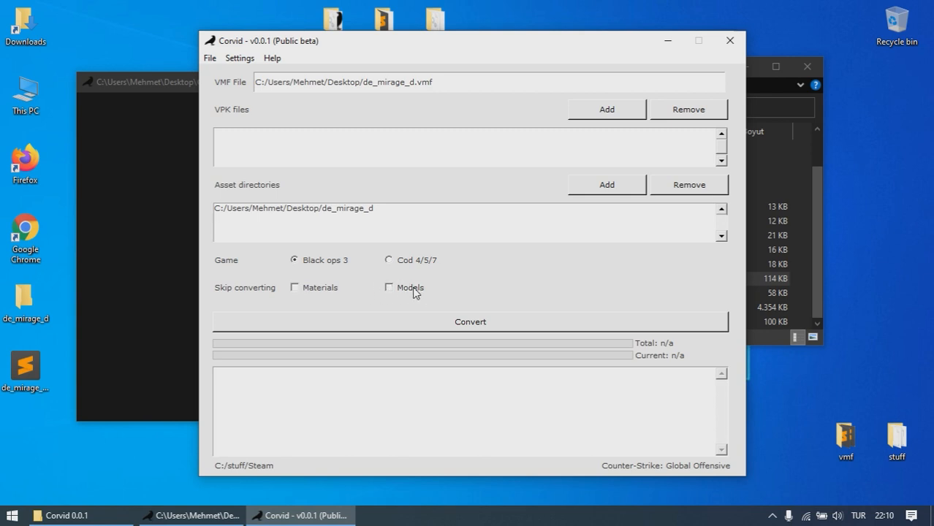
mouse_move(402, 280)
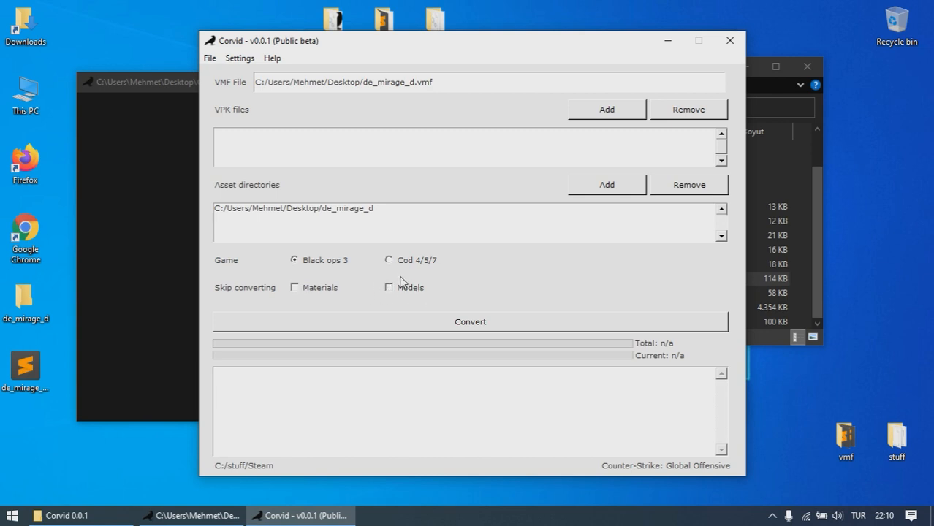
mouse_move(330, 300)
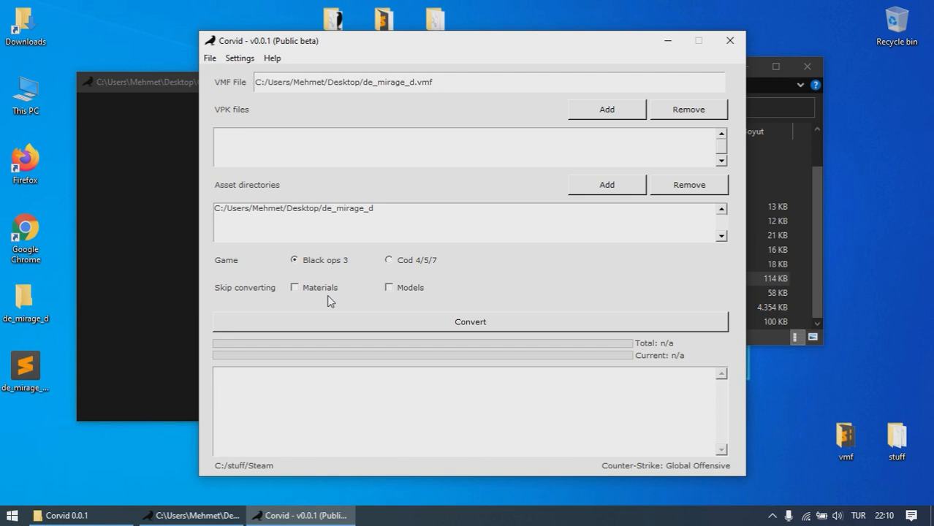
click(388, 260)
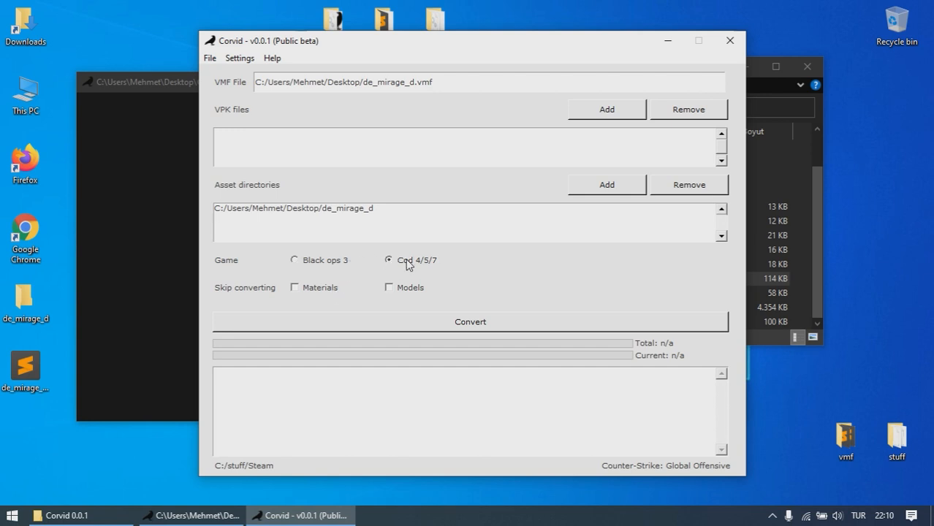
click(470, 322)
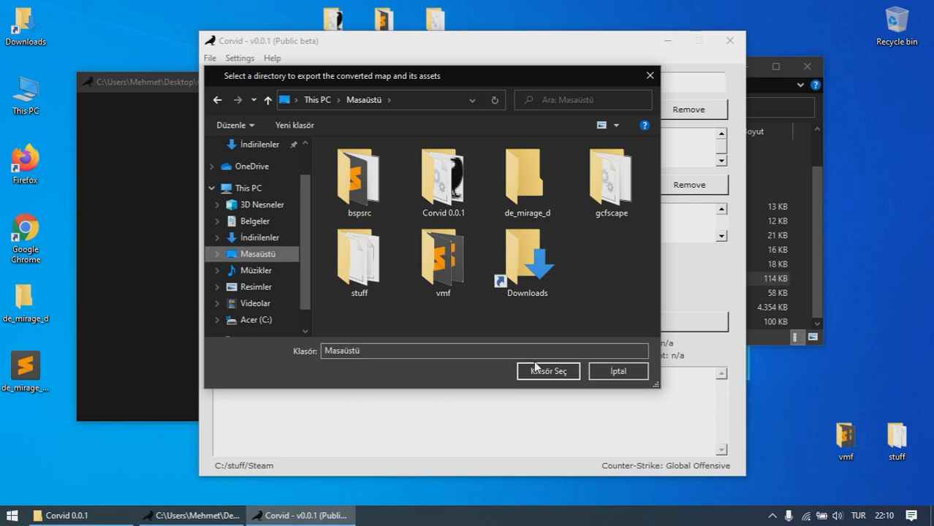
click(548, 371)
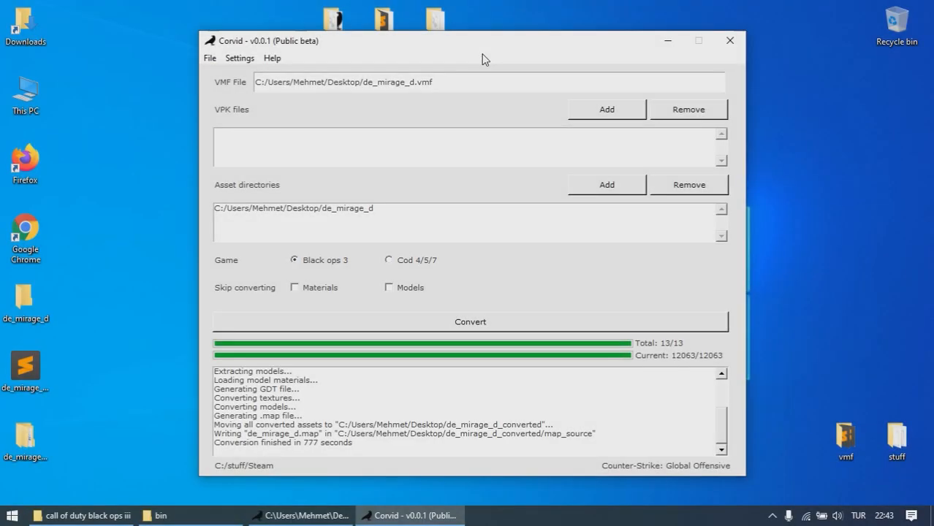
mouse_move(78, 457)
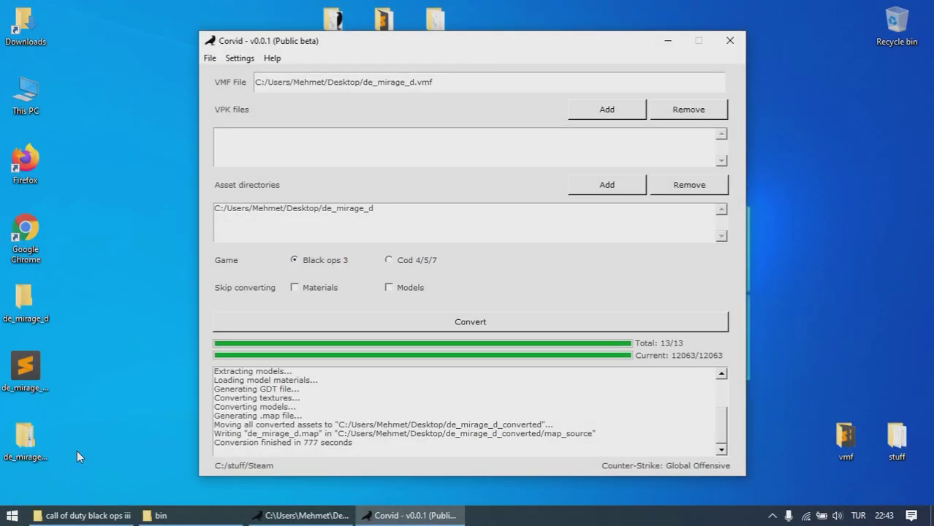
Open the de_mirage_d_converted folder on the desktop.
click(26, 442)
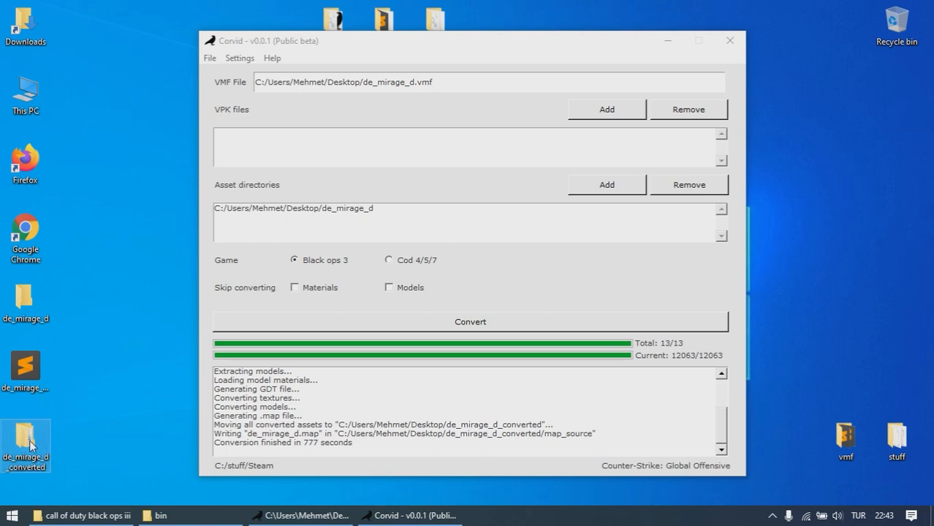
double_click(27, 432)
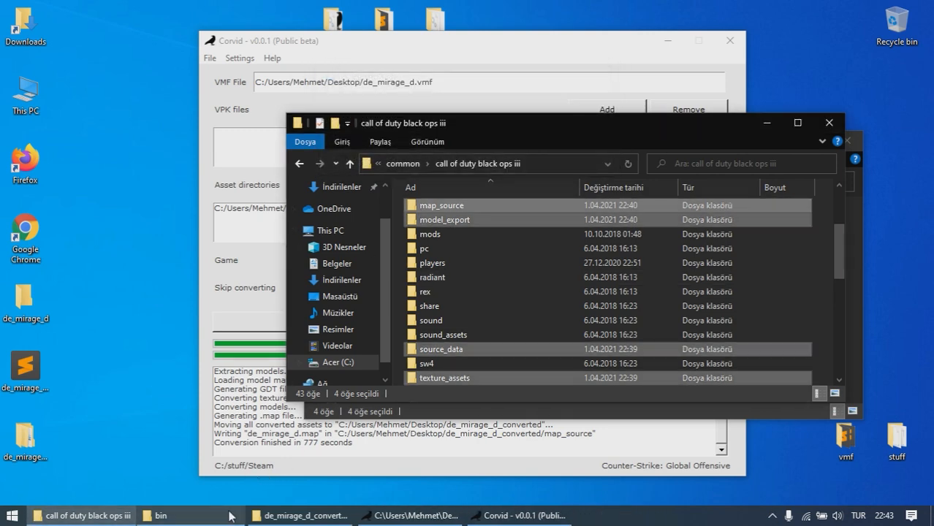
Run _de_mirage_d.bat from World at War's bin folder, then right-click converter.exe.
click(166, 514)
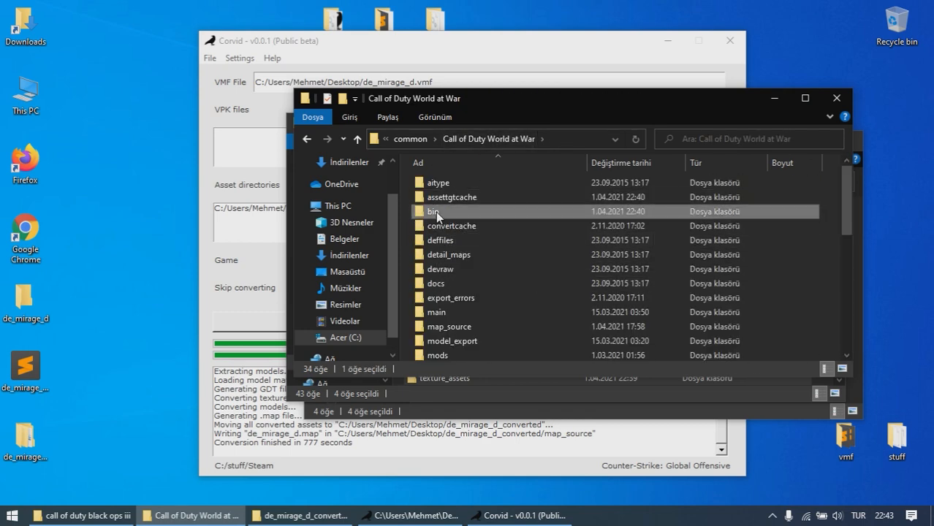
double_click(437, 211)
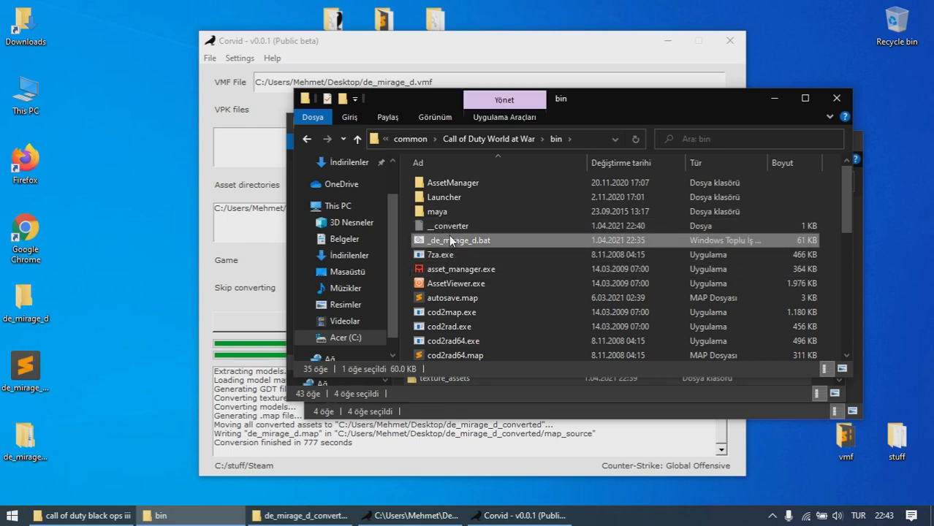
double_click(459, 240)
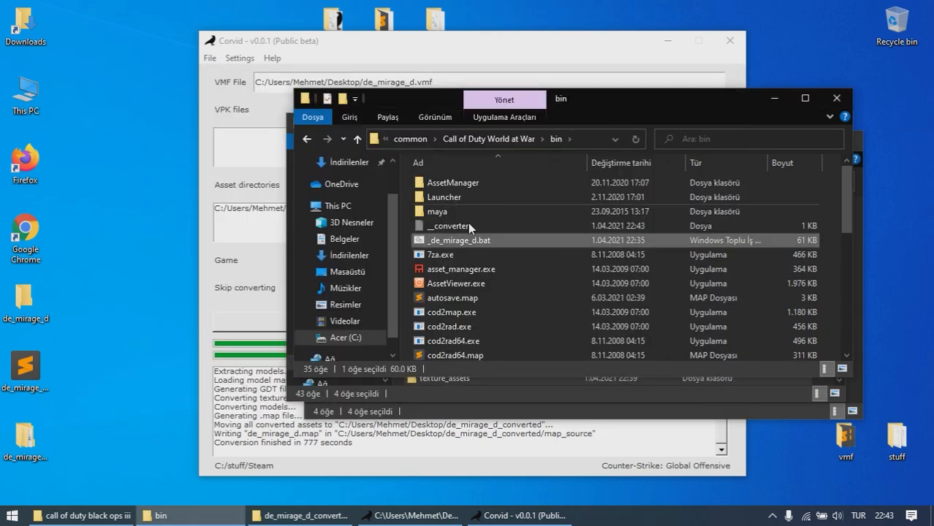
scroll(down, 3)
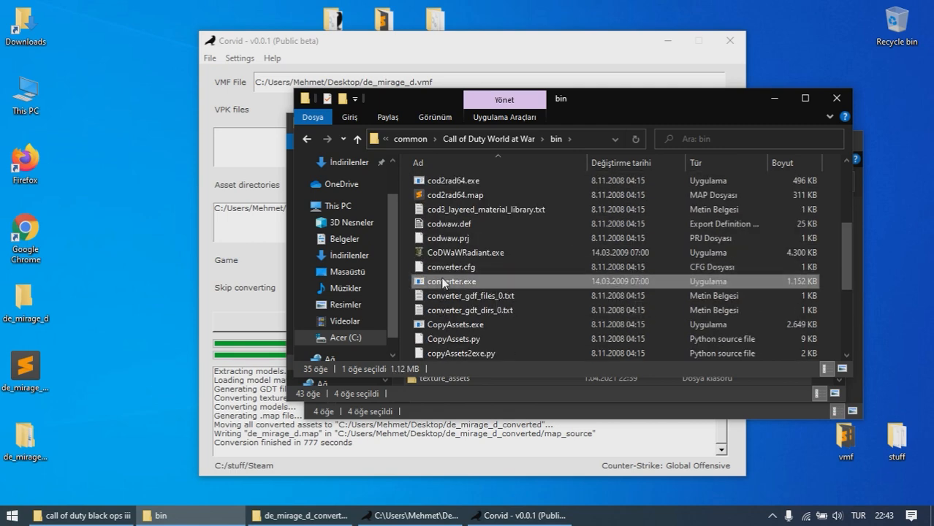
right_click(447, 281)
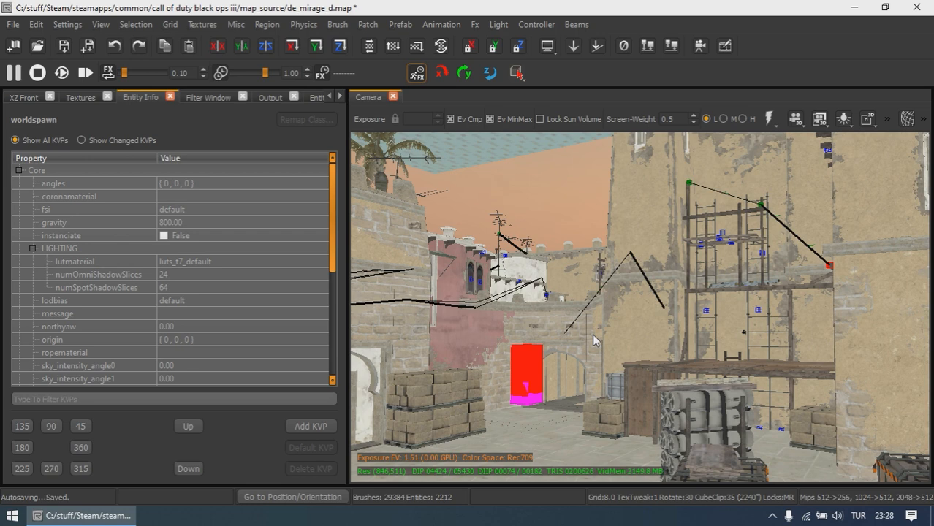
mouse_move(613, 333)
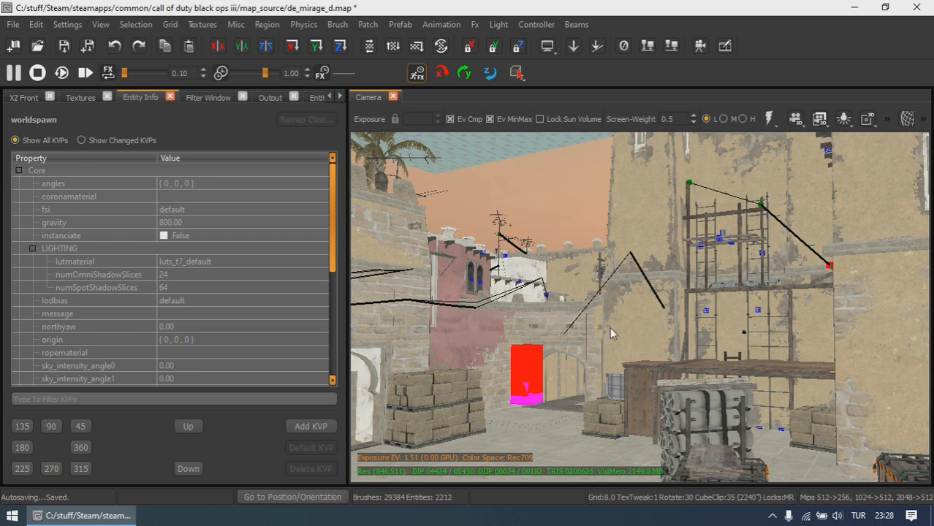